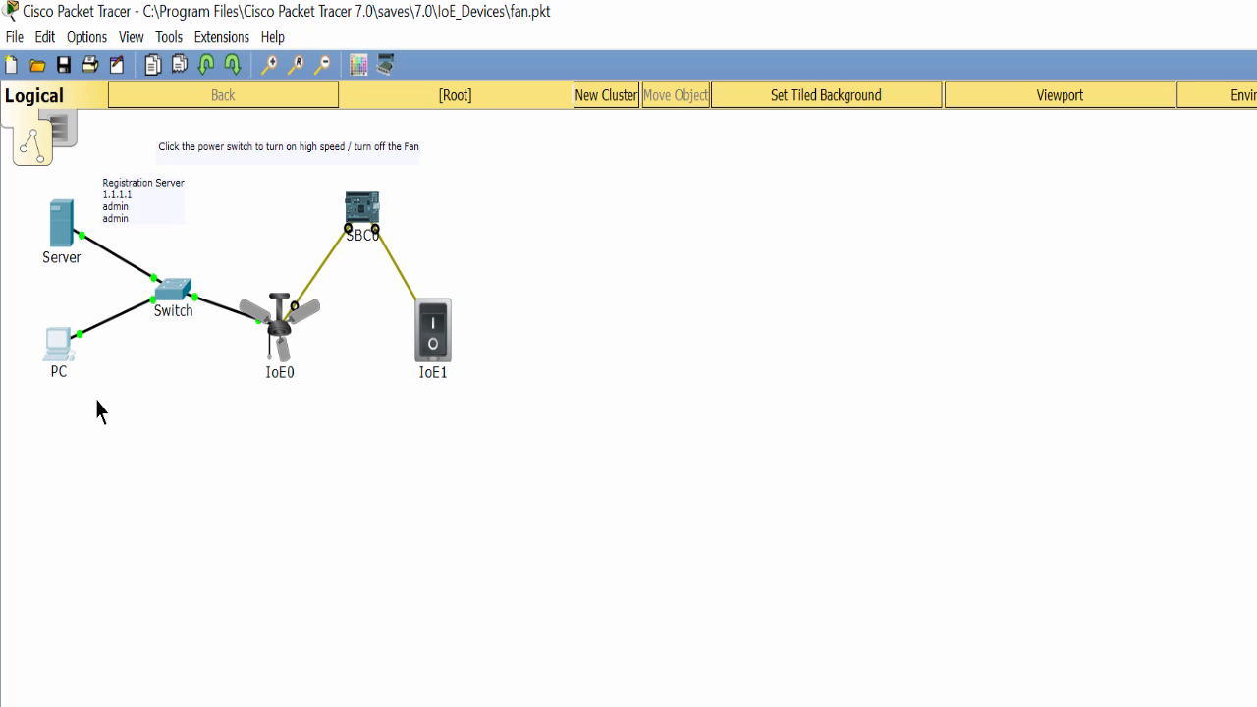
{"action": "mouse_move", "coordinate": [122, 405]}
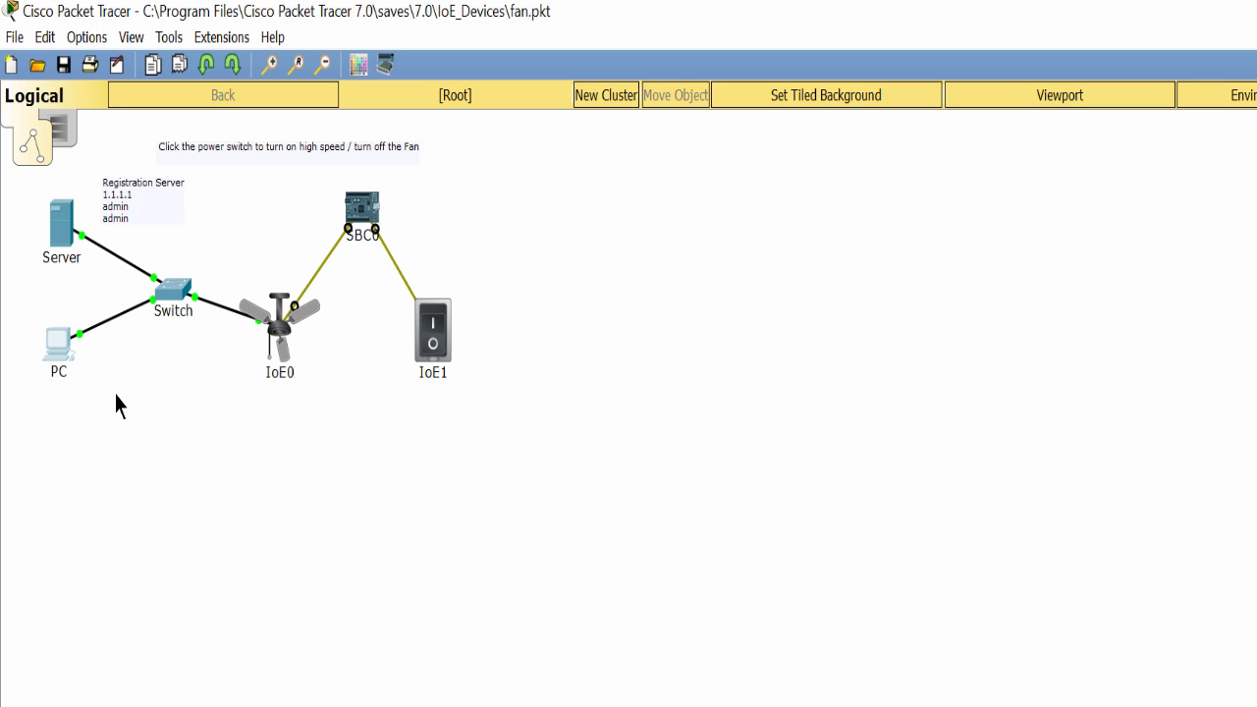
{"action": "mouse_move", "coordinate": [275, 432]}
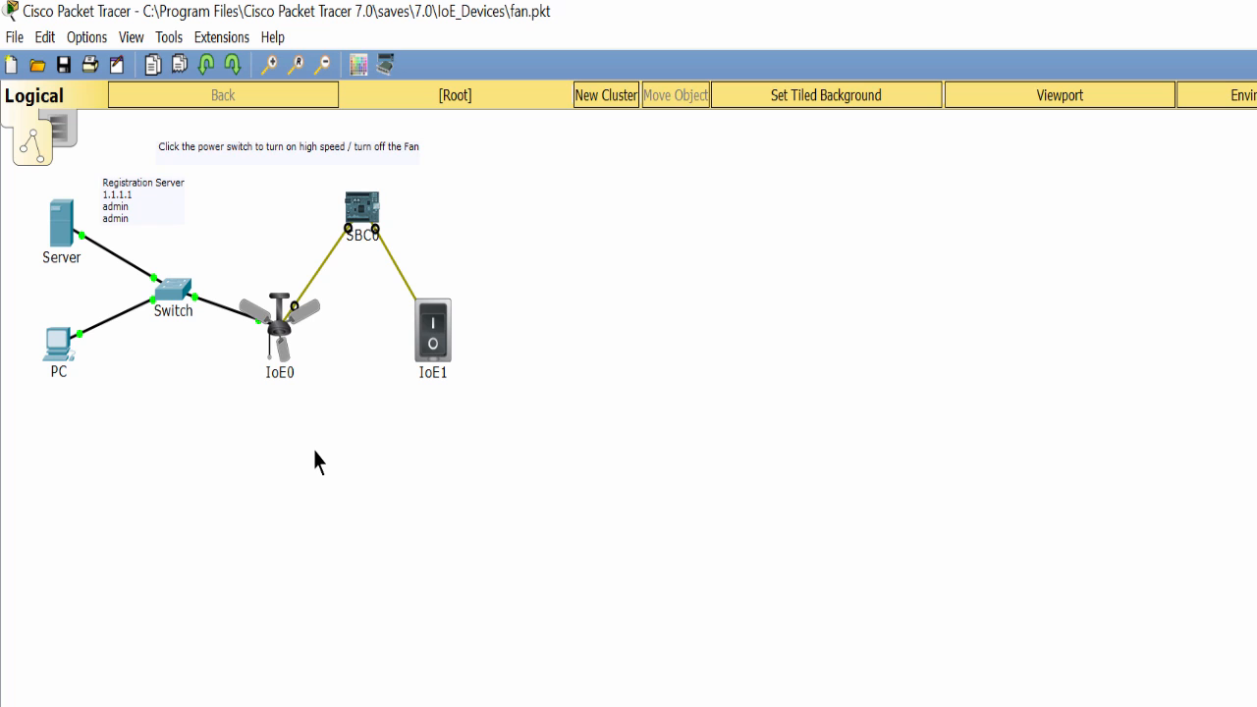
{"action": "mouse_move", "coordinate": [283, 448]}
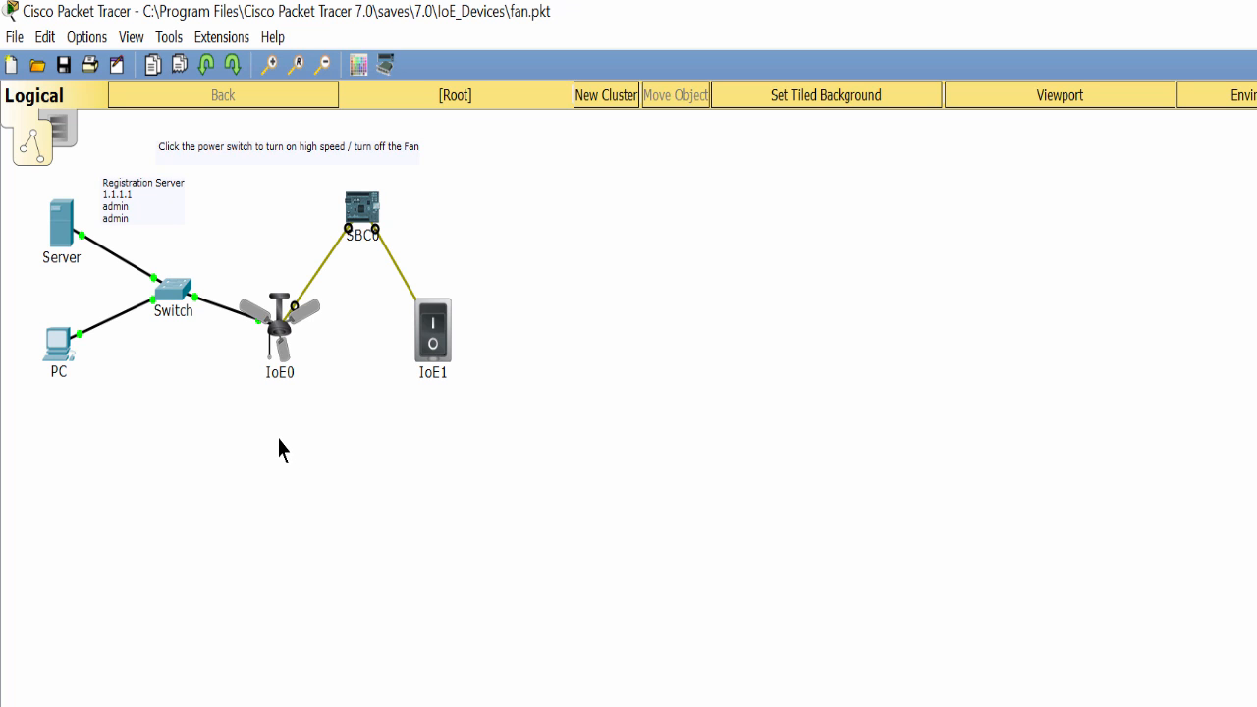
{"action": "mouse_move", "coordinate": [61, 359]}
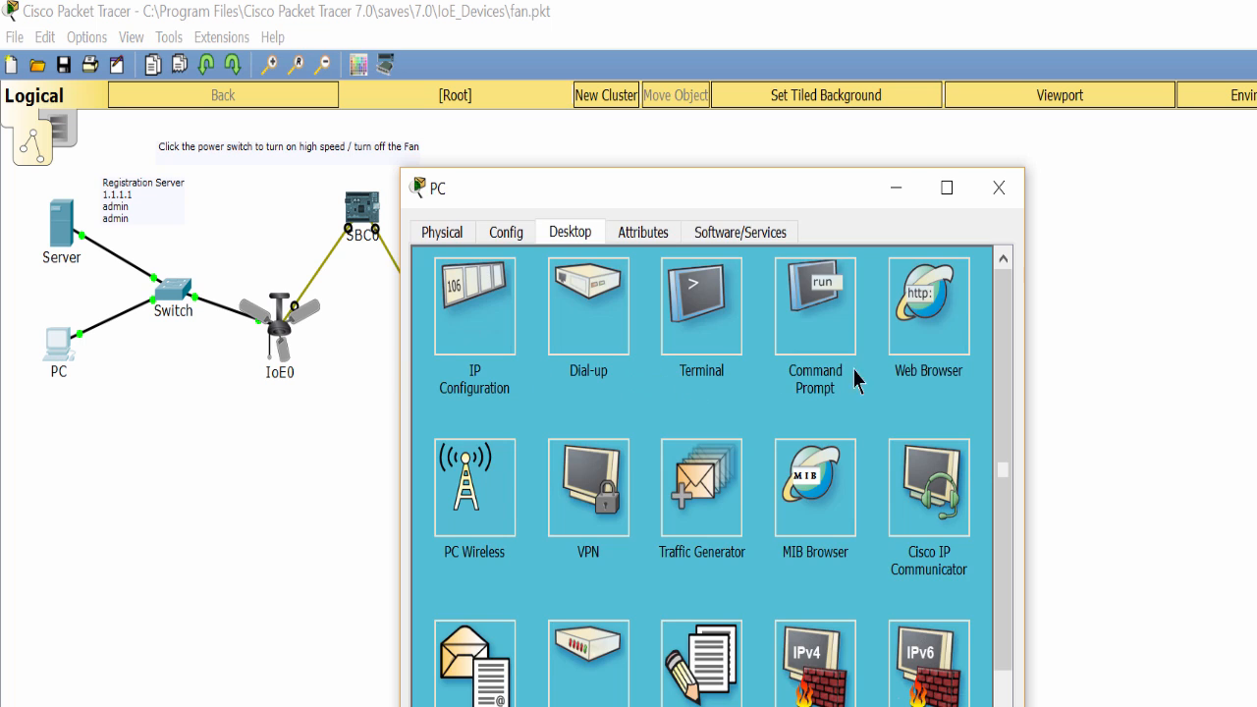
{"action": "double_click", "coordinate": [927, 307]}
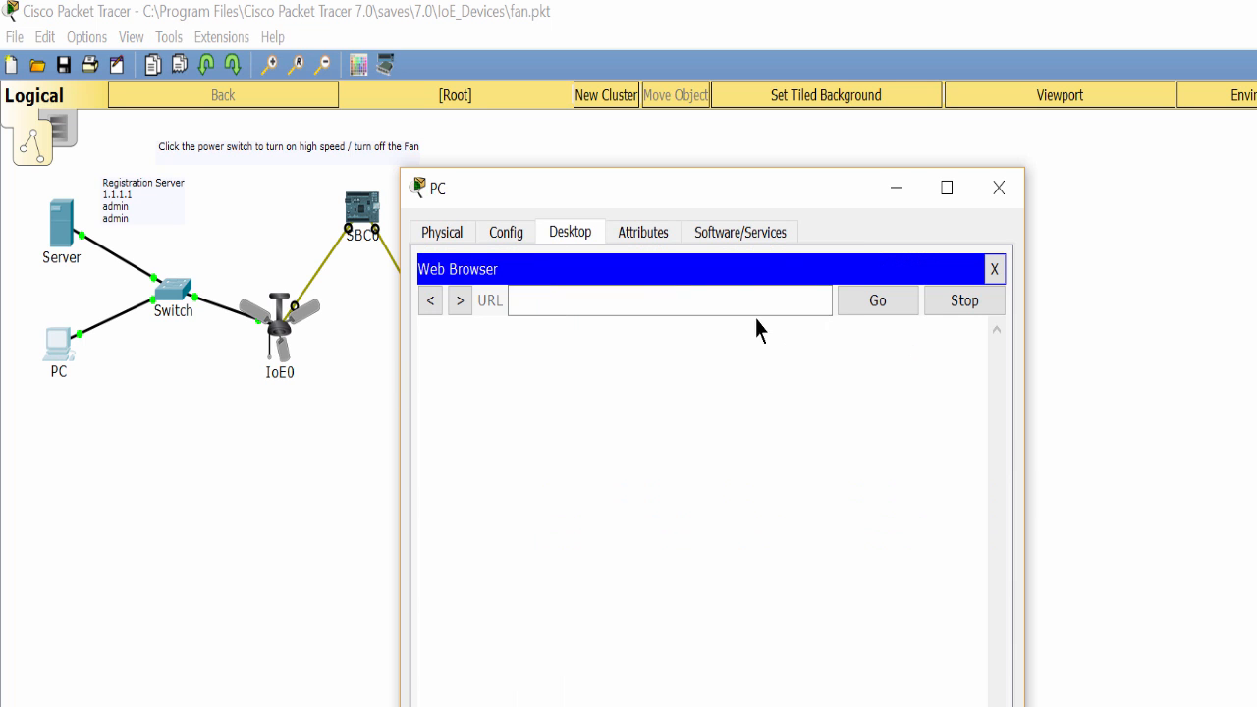
{"action": "type", "text": "1.1"}
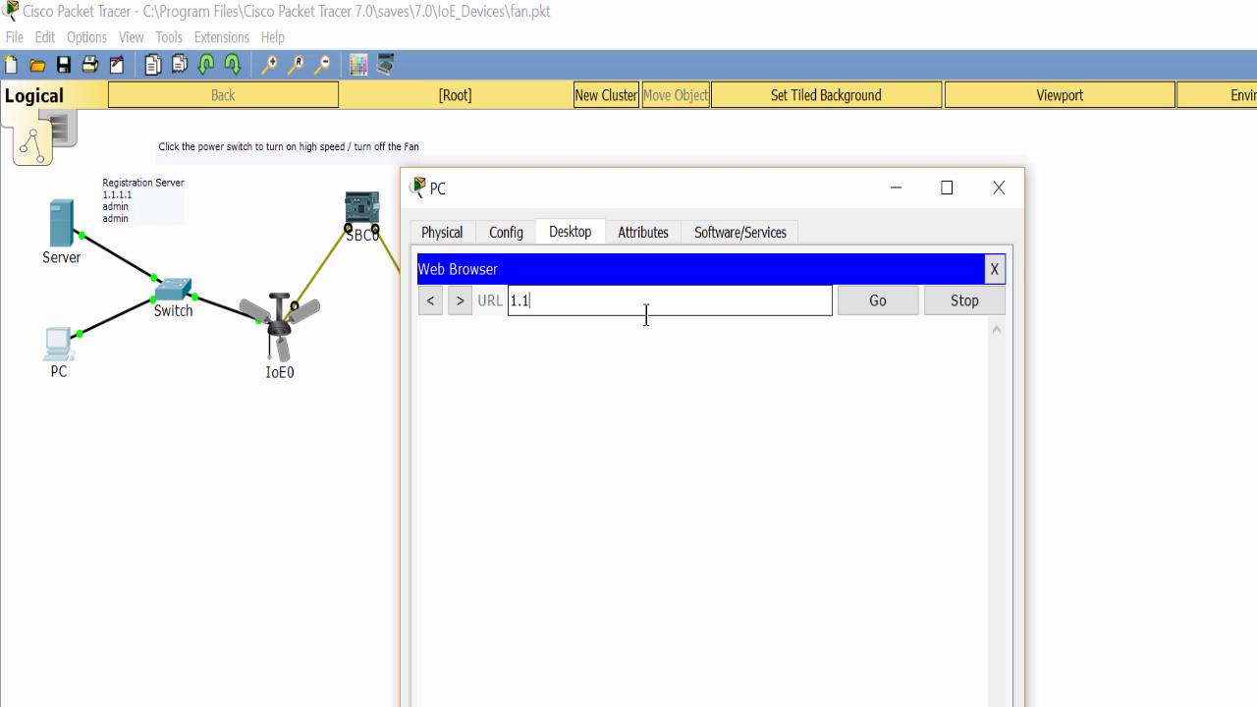
{"action": "left_click", "coordinate": [876, 301]}
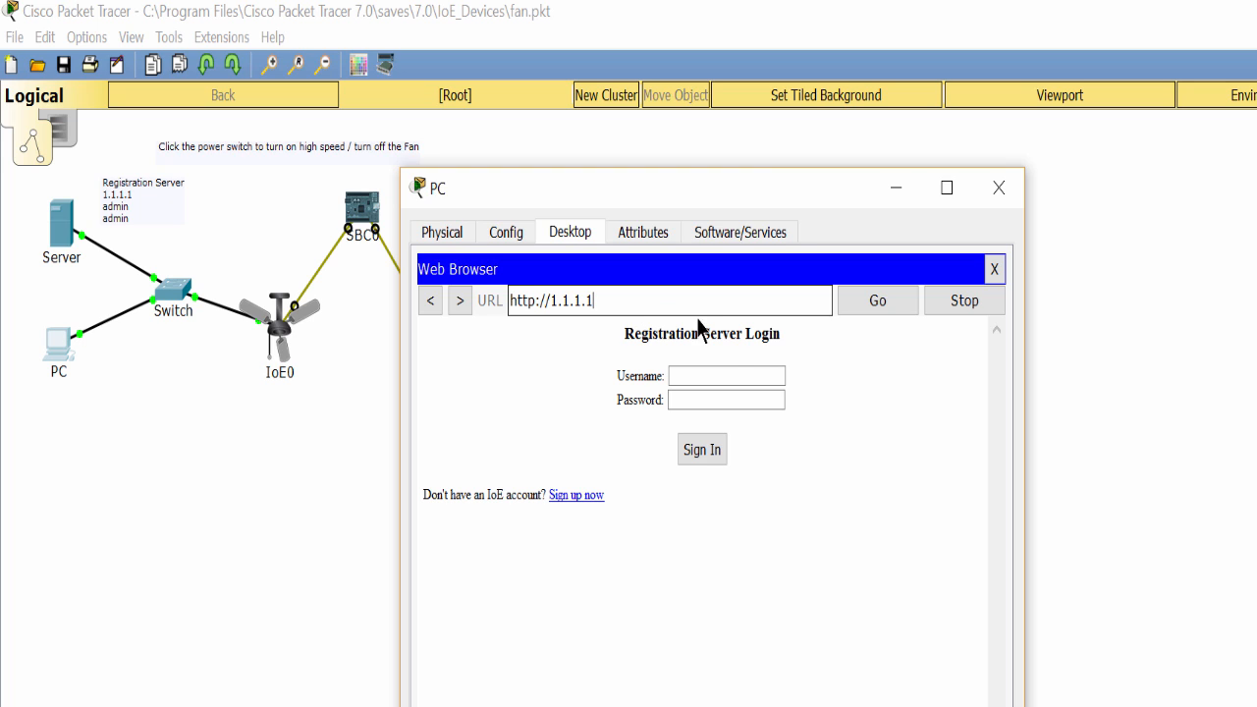
{"action": "type", "text": "admin"}
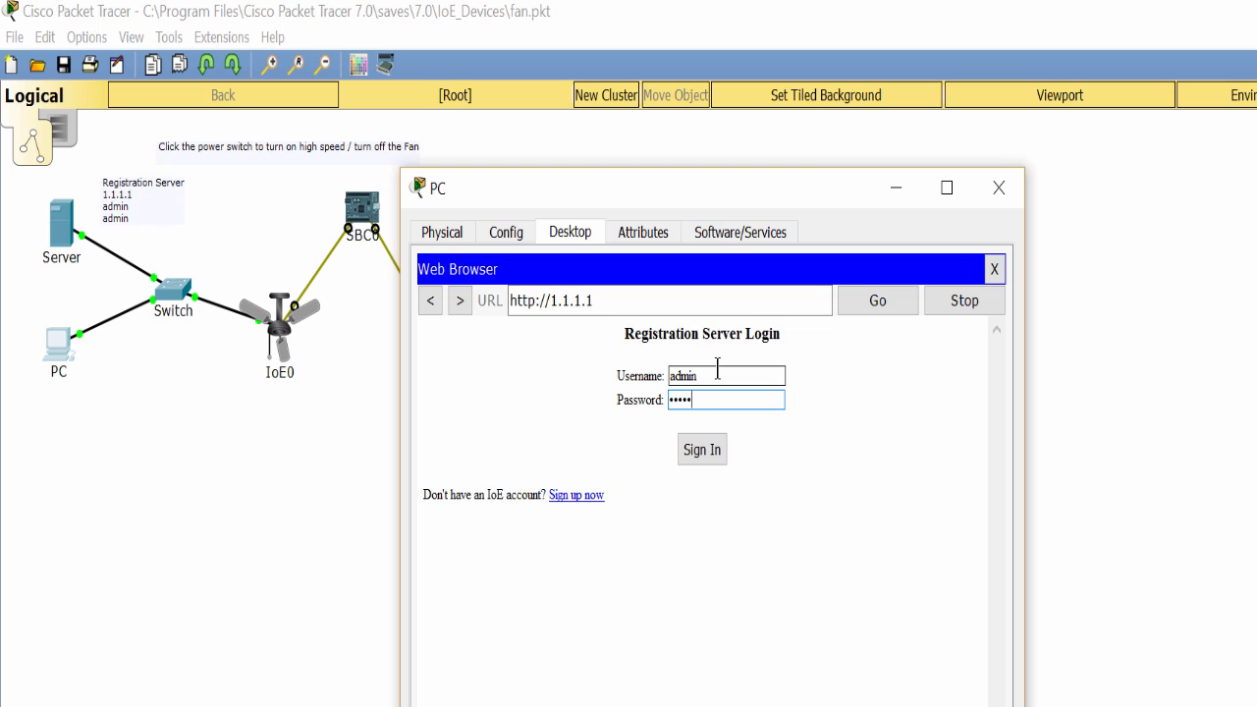
{"action": "left_click", "coordinate": [701, 447]}
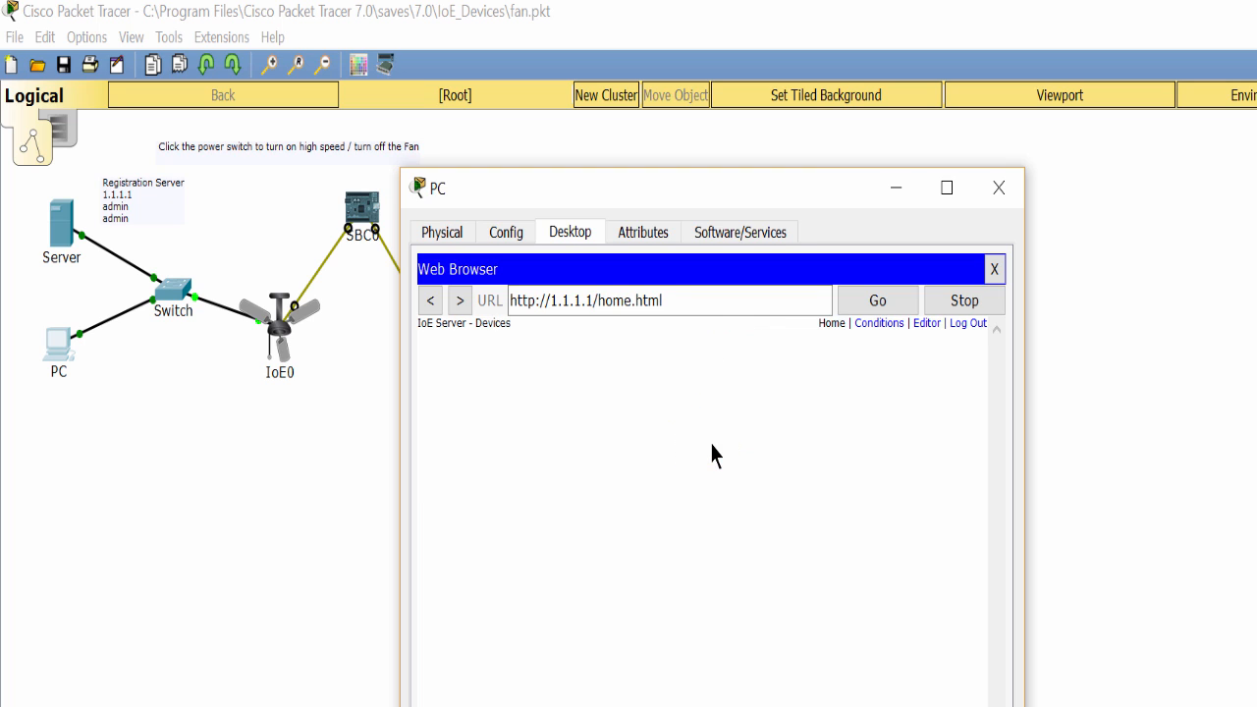
Step: Expand IoE0 and cycle the ceiling fan through Low, High and Off, then close the browser
{"action": "left_click", "coordinate": [875, 301]}
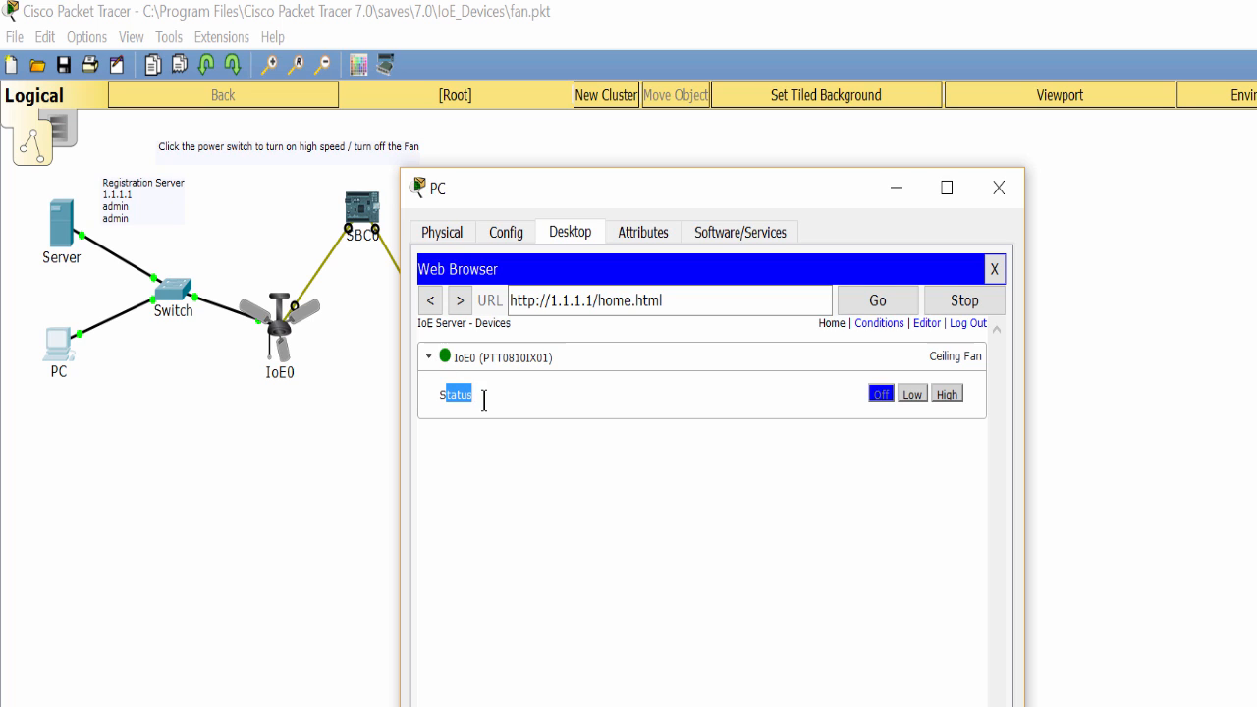
{"action": "mouse_move", "coordinate": [848, 461]}
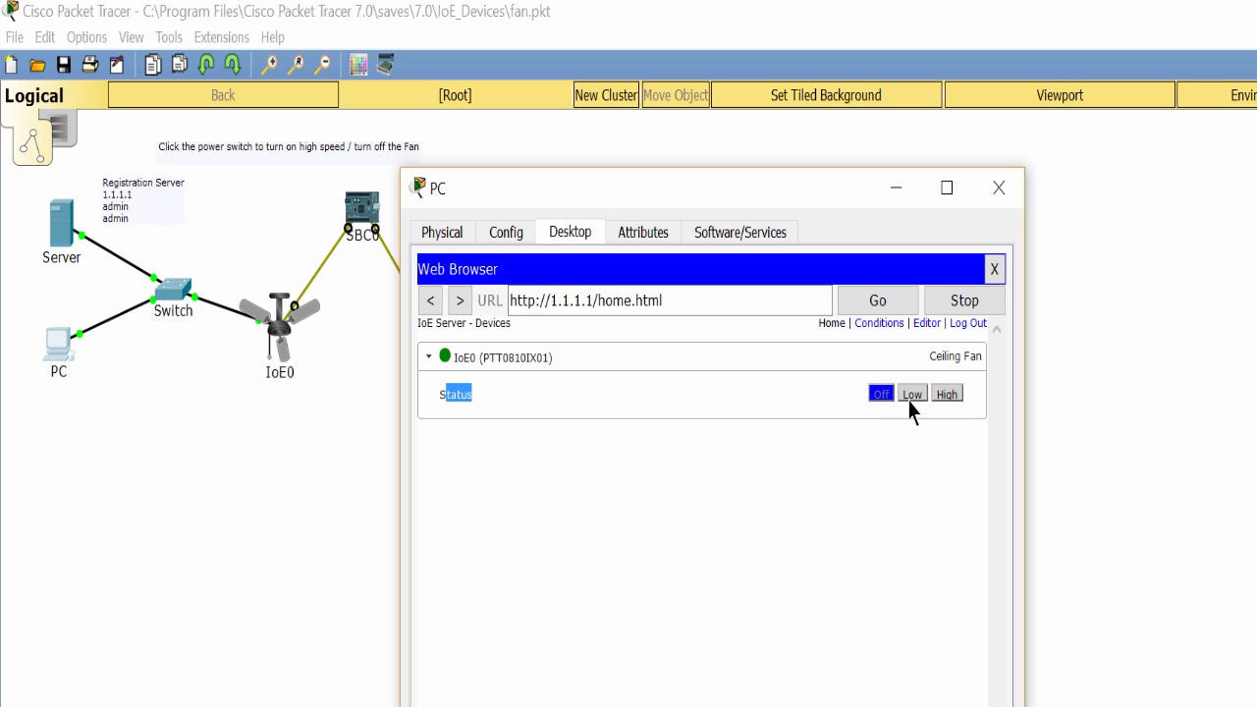
{"action": "left_click", "coordinate": [912, 393]}
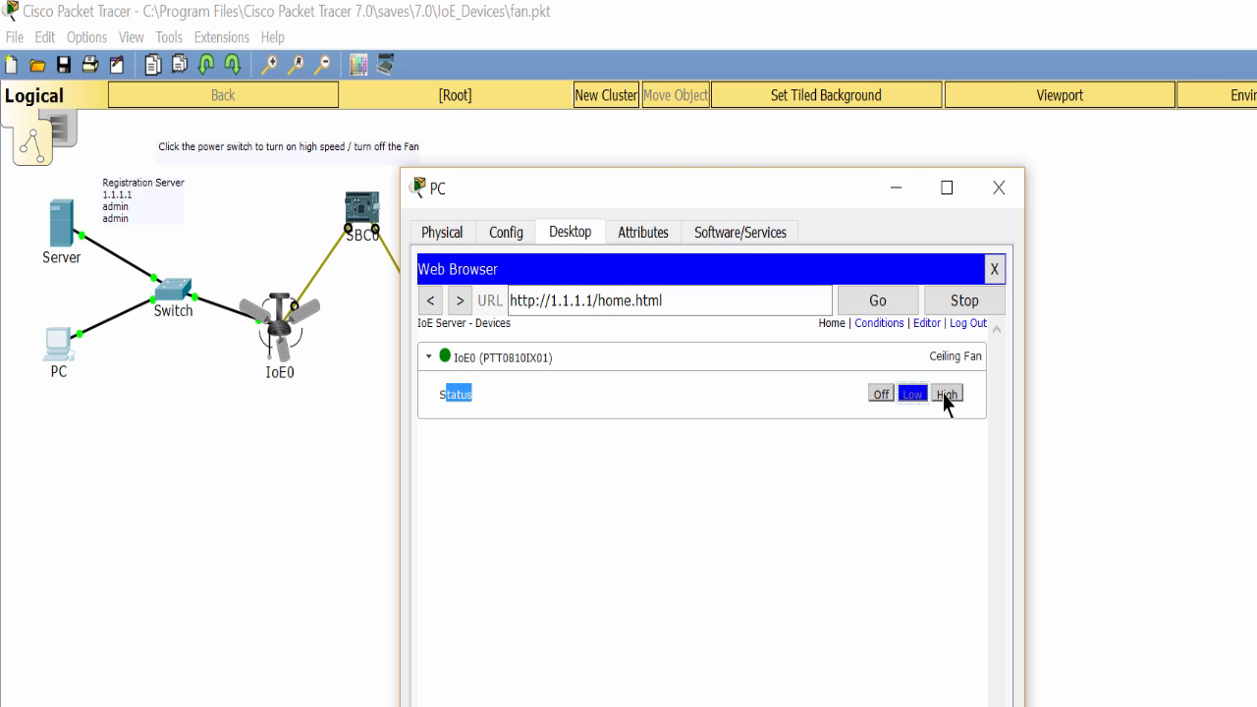
{"action": "left_click", "coordinate": [947, 393]}
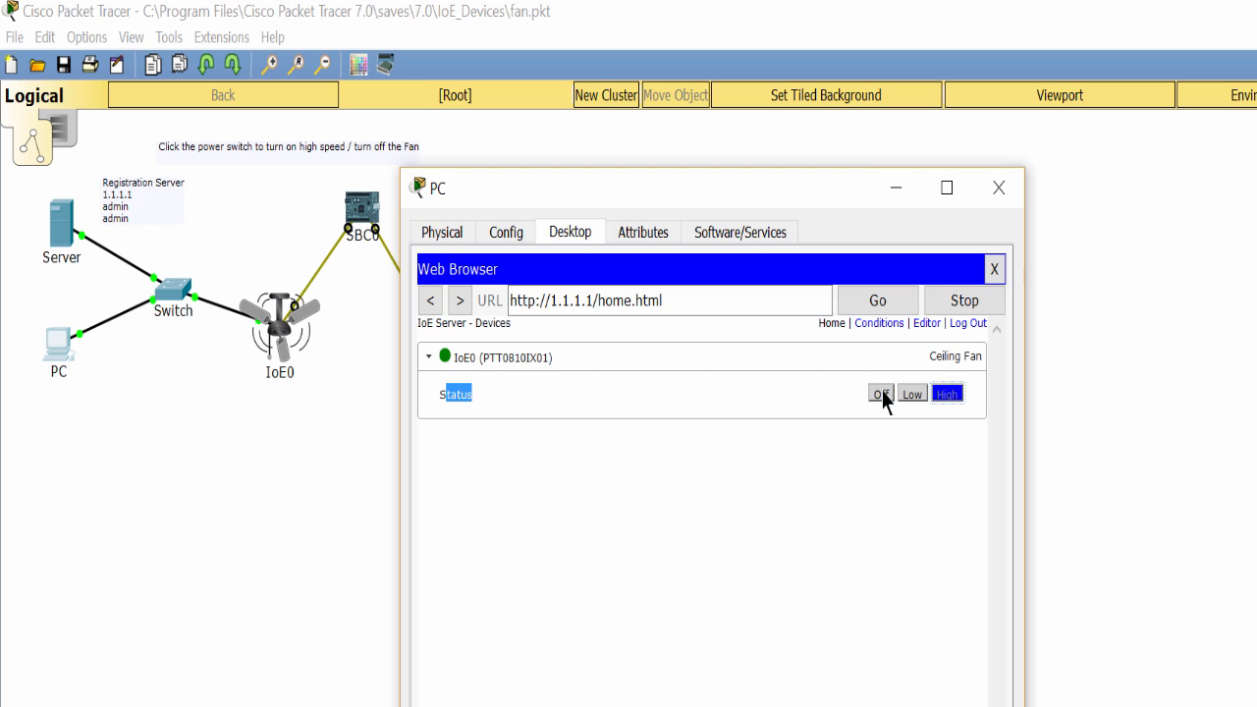
{"action": "left_click", "coordinate": [880, 393]}
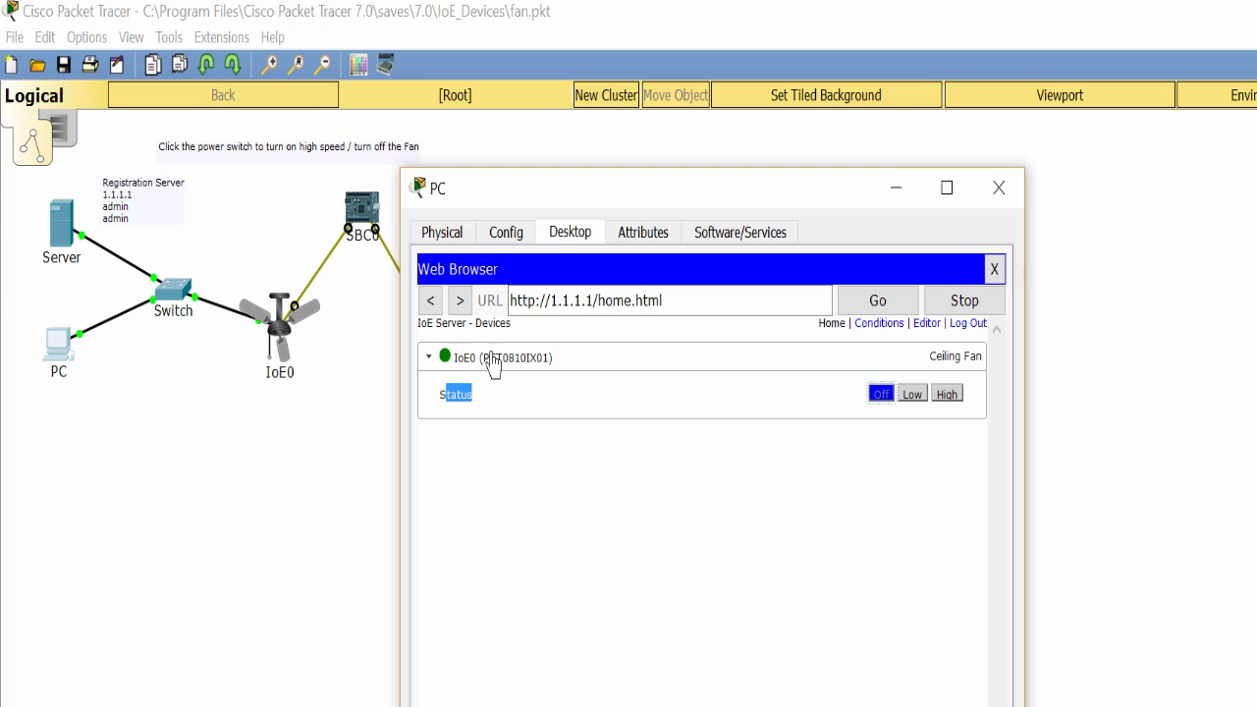
{"action": "left_click", "coordinate": [994, 267]}
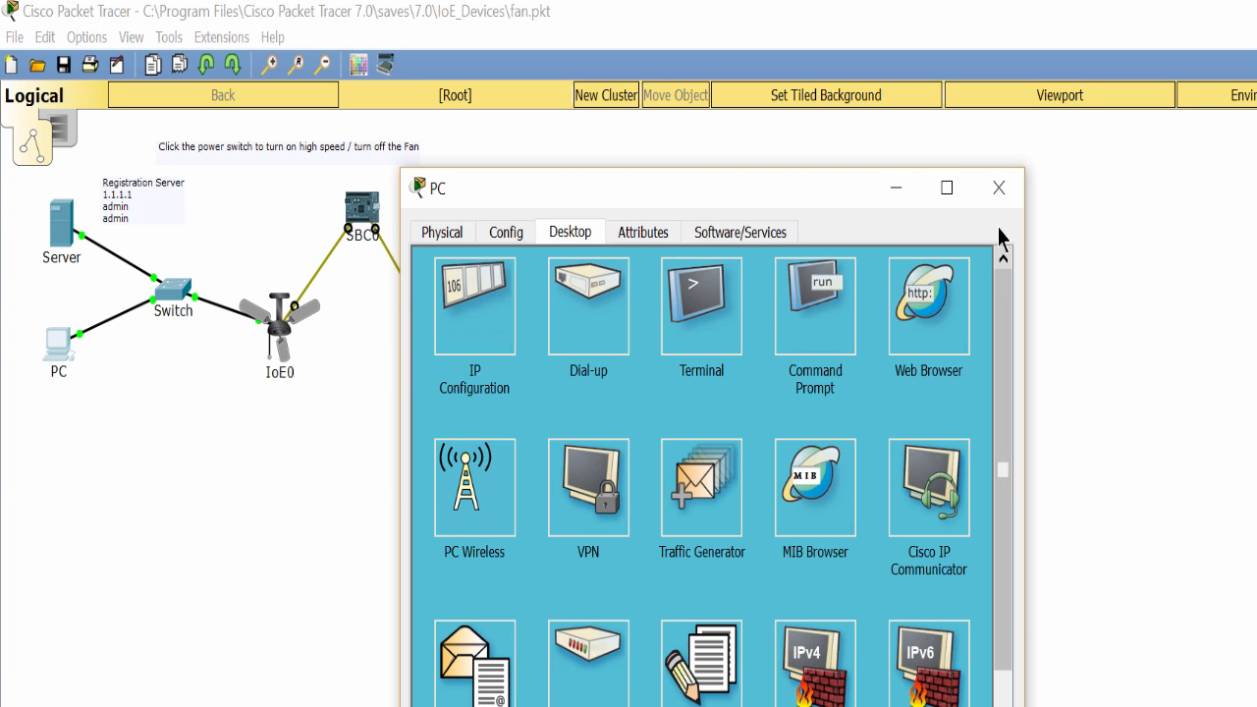
Step: Close the PC window to return to the fan topology with its power switch
{"action": "left_click", "coordinate": [998, 188]}
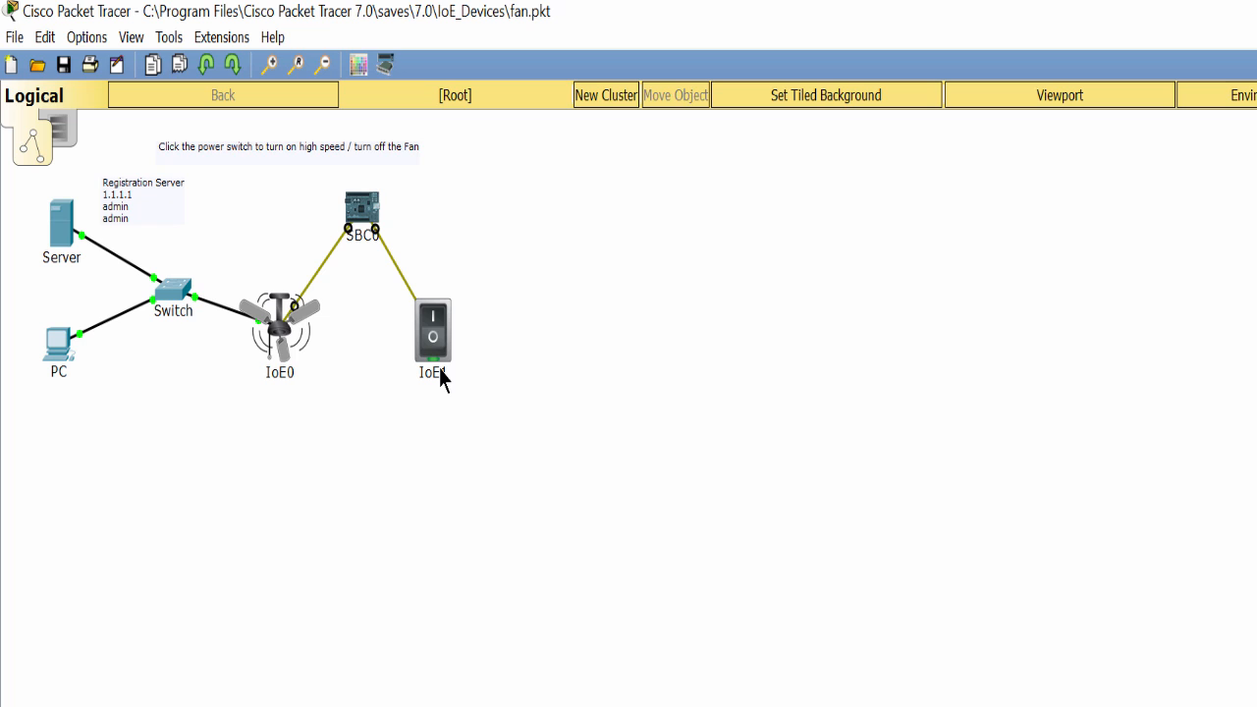
{"action": "mouse_move", "coordinate": [461, 397]}
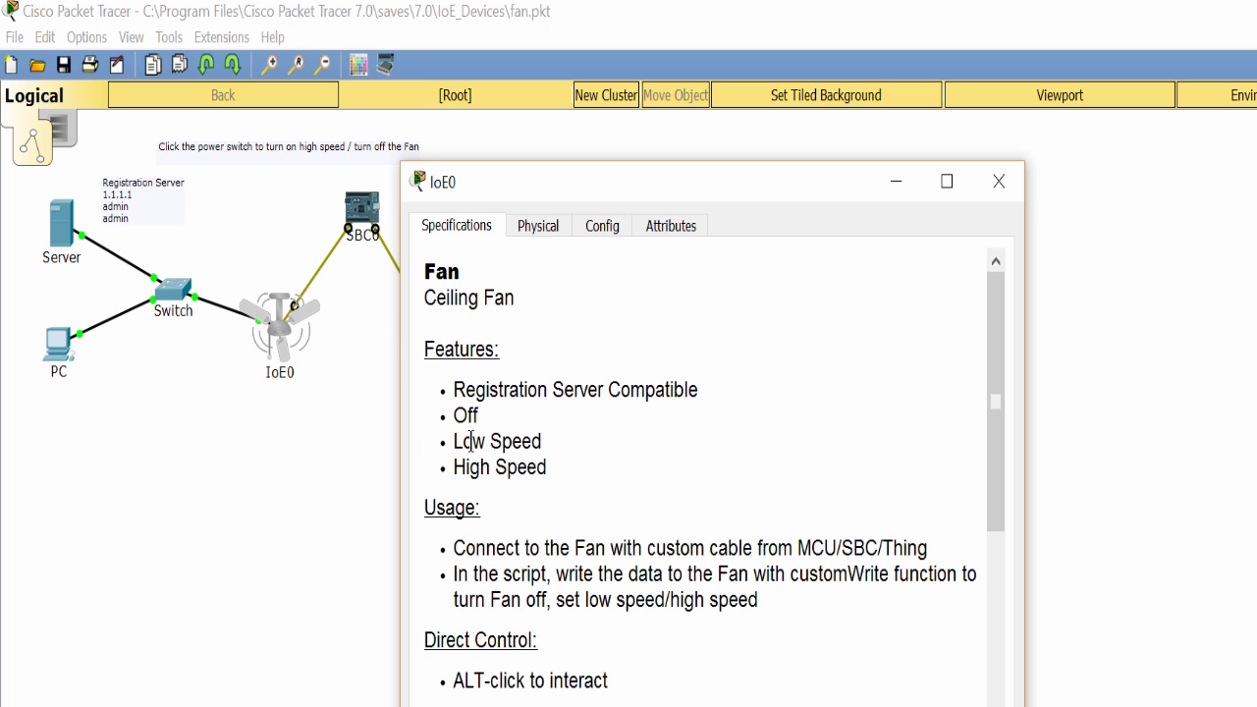
{"action": "mouse_move", "coordinate": [491, 489]}
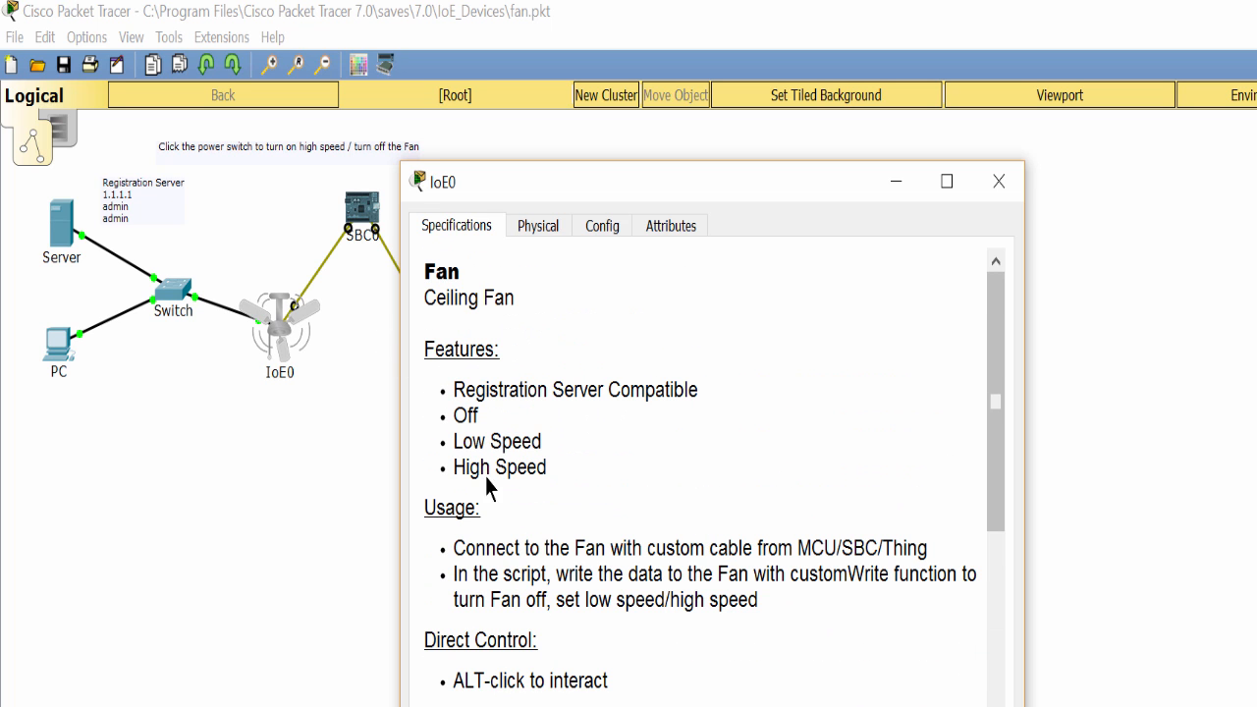
Step: View the fan's Data Specifications: state 0 off, 1 low speed, 2 high speed
{"action": "double_click", "coordinate": [491, 440]}
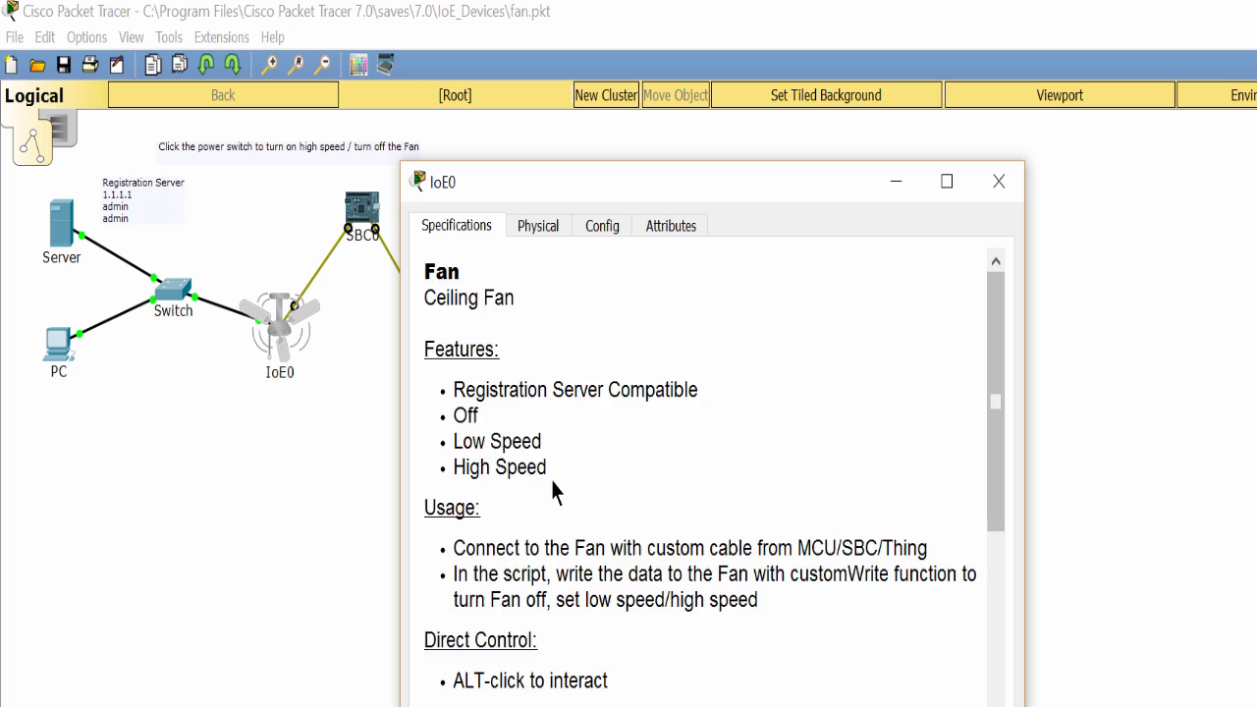
{"action": "scroll", "scroll_direction": "down", "scroll_amount": 3}
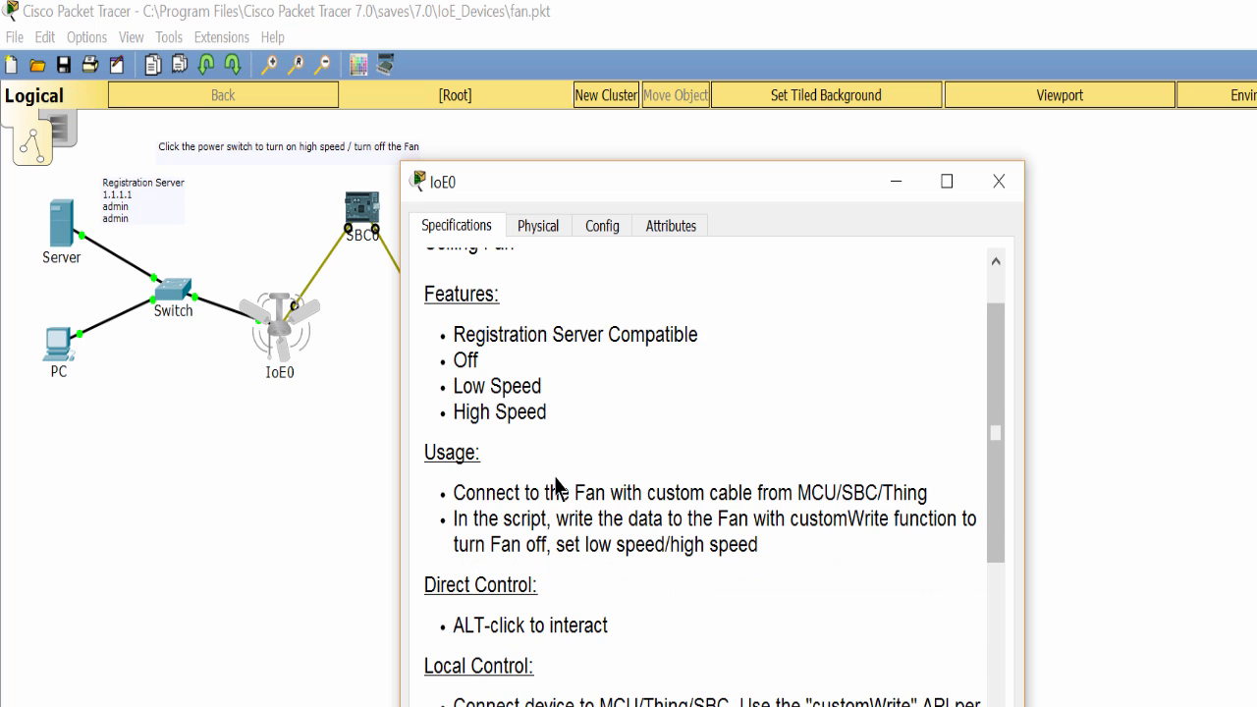
{"action": "scroll", "scroll_direction": "down", "scroll_amount": 3}
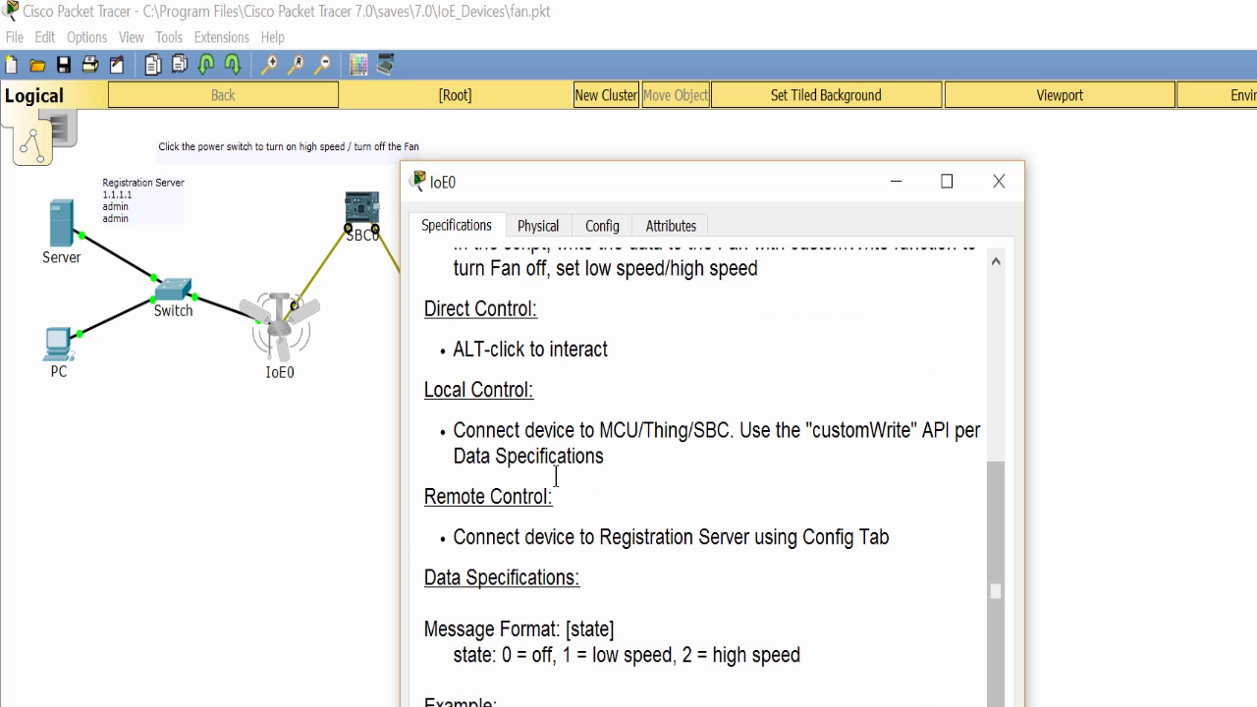
{"action": "scroll", "scroll_direction": "down", "scroll_amount": 3}
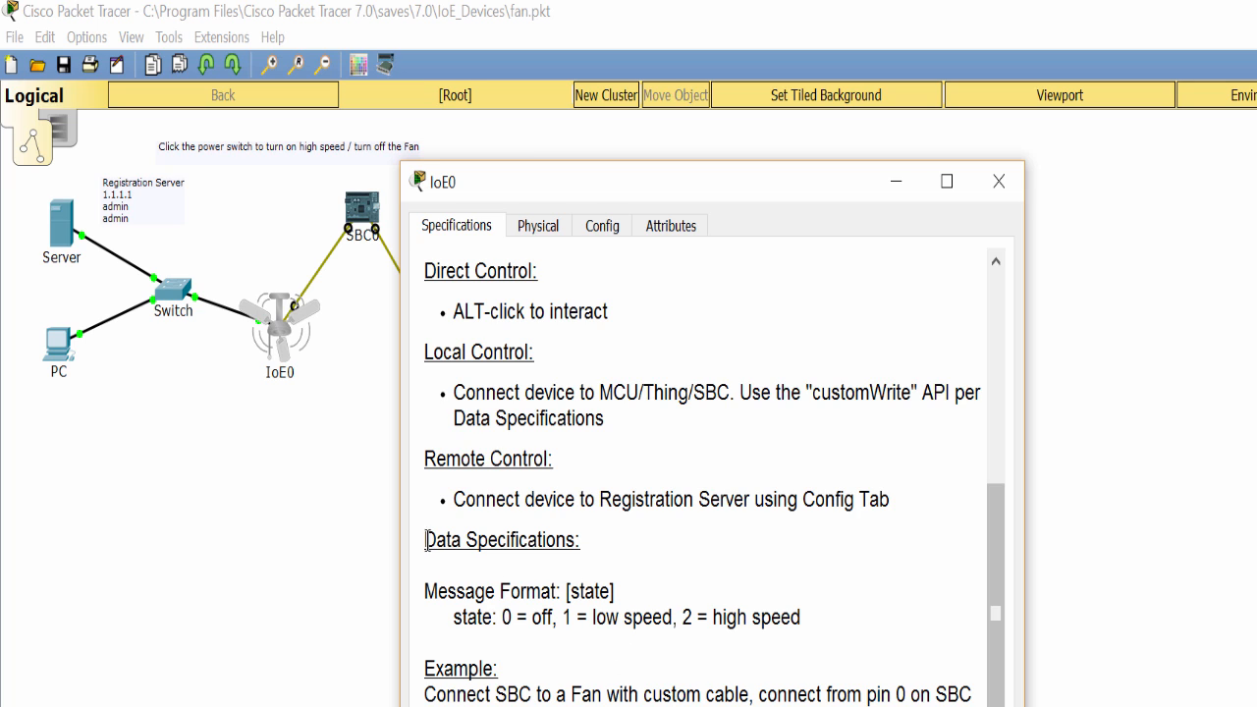
{"action": "left_click_drag", "start_coordinate": [424, 538], "coordinate": [650, 616]}
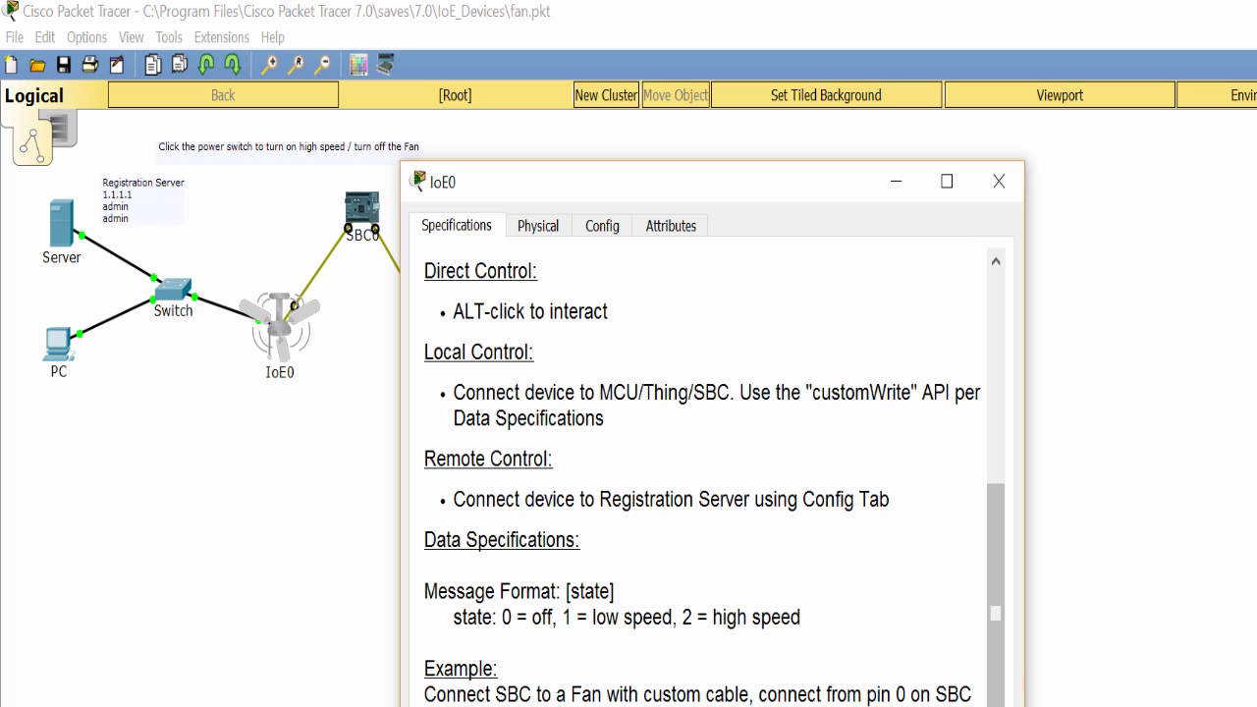
Step: Close the fan specifications and open SBC0's main.py, which writes customWrite(0,2) when the switch is on
{"action": "left_click", "coordinate": [998, 181]}
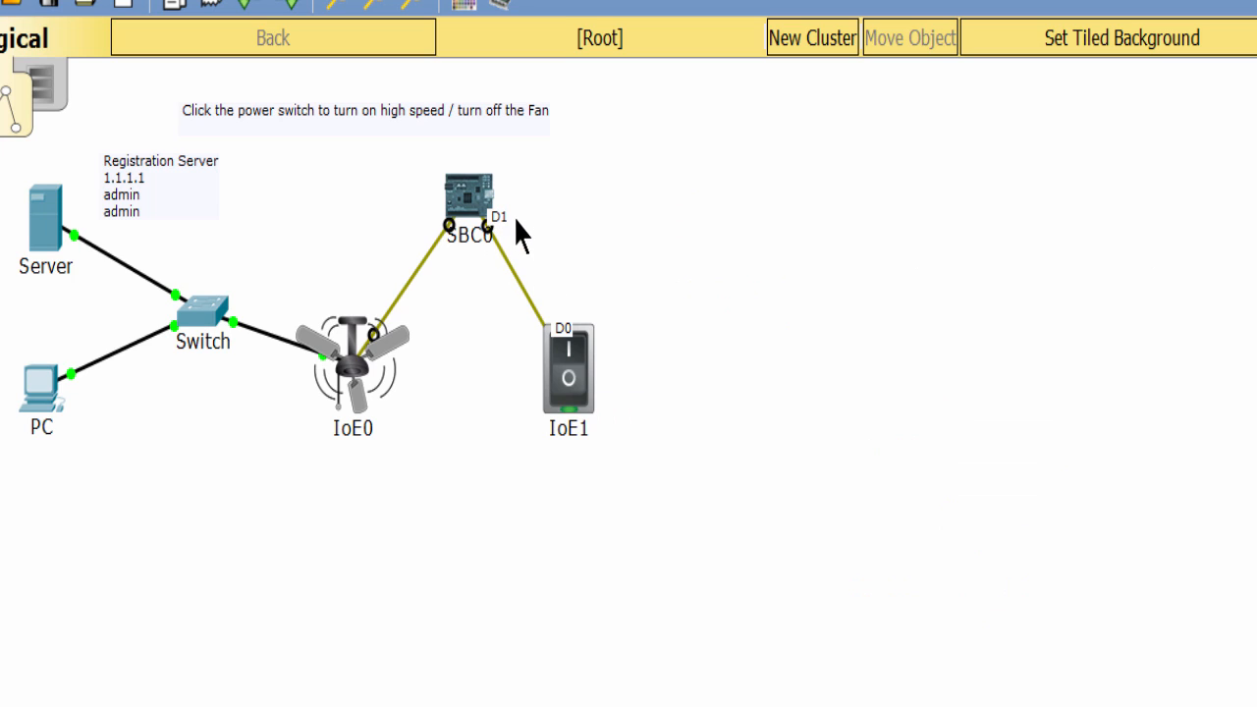
{"action": "mouse_move", "coordinate": [512, 239]}
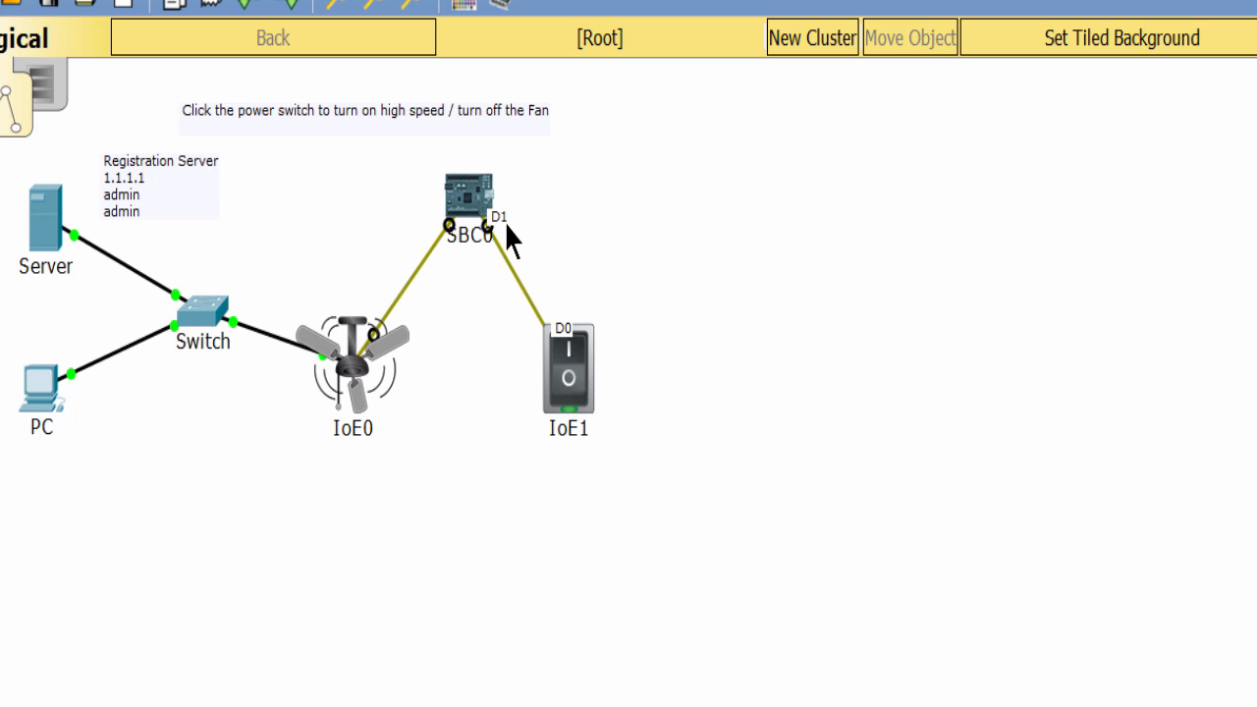
{"action": "left_click", "coordinate": [470, 200]}
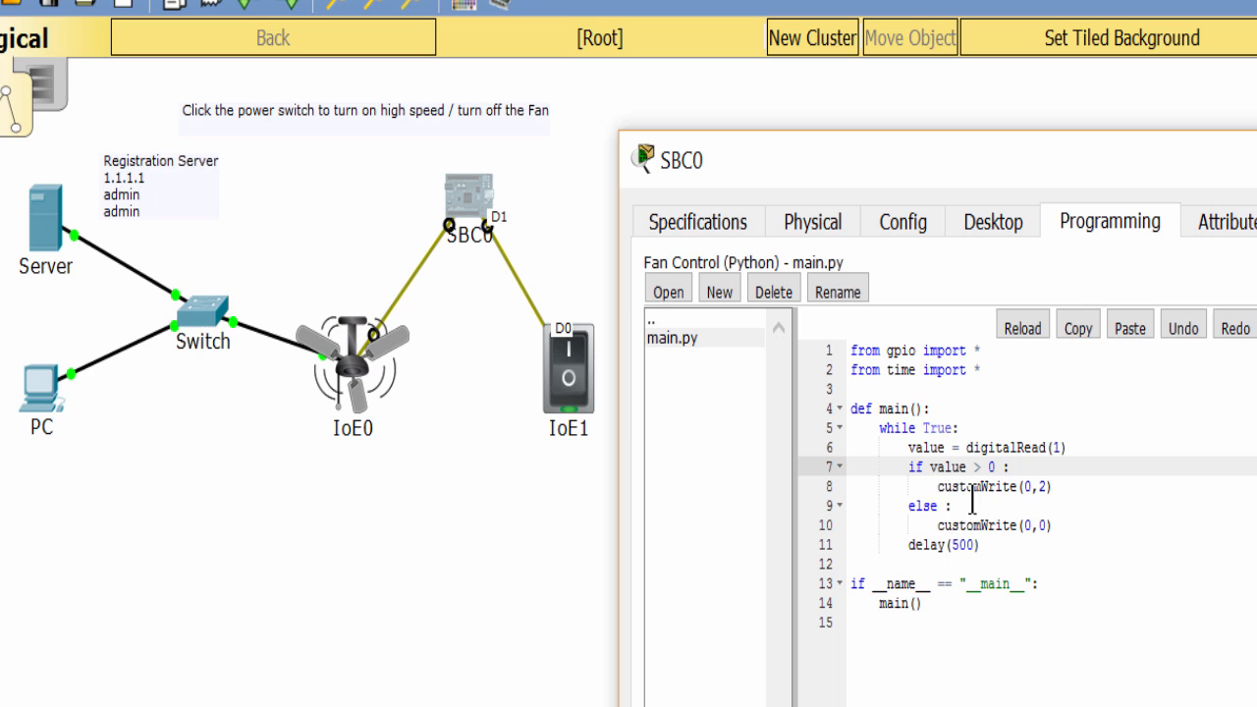
Step: Stop the script and change line 8 from customWrite(0,2) to customWrite(0,1) for low speed
{"action": "left_click", "coordinate": [1029, 487]}
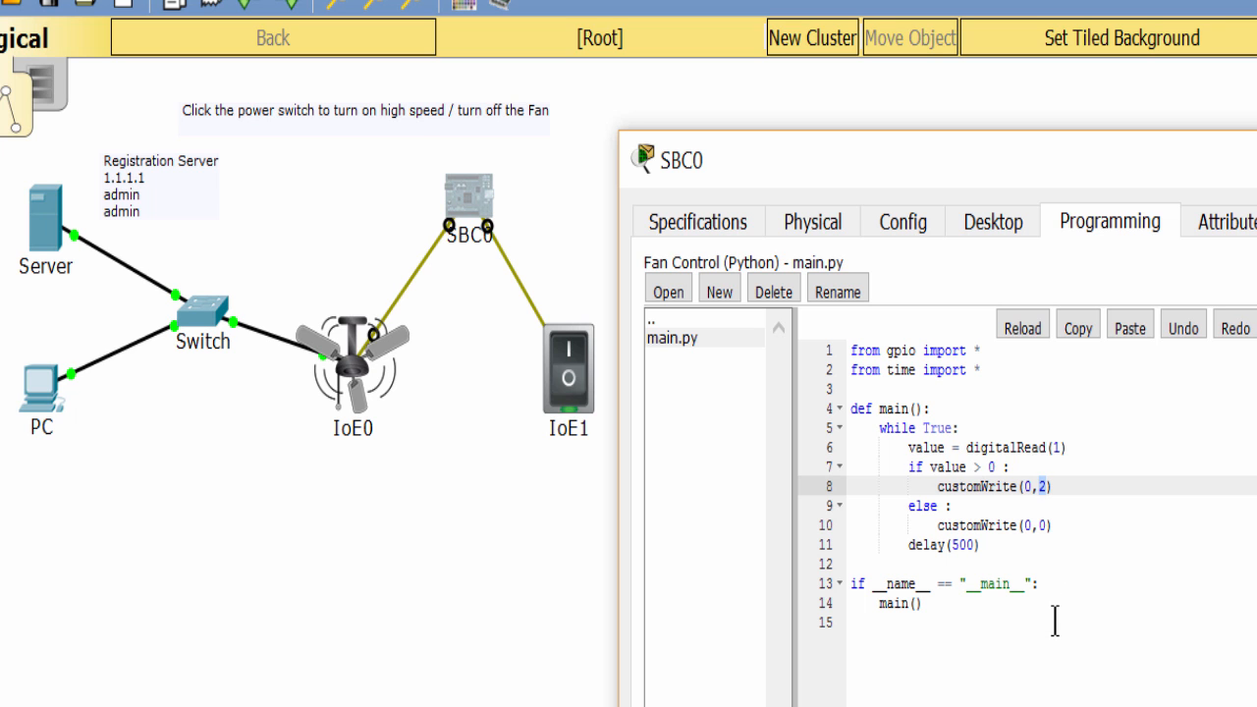
{"action": "mouse_move", "coordinate": [1214, 373]}
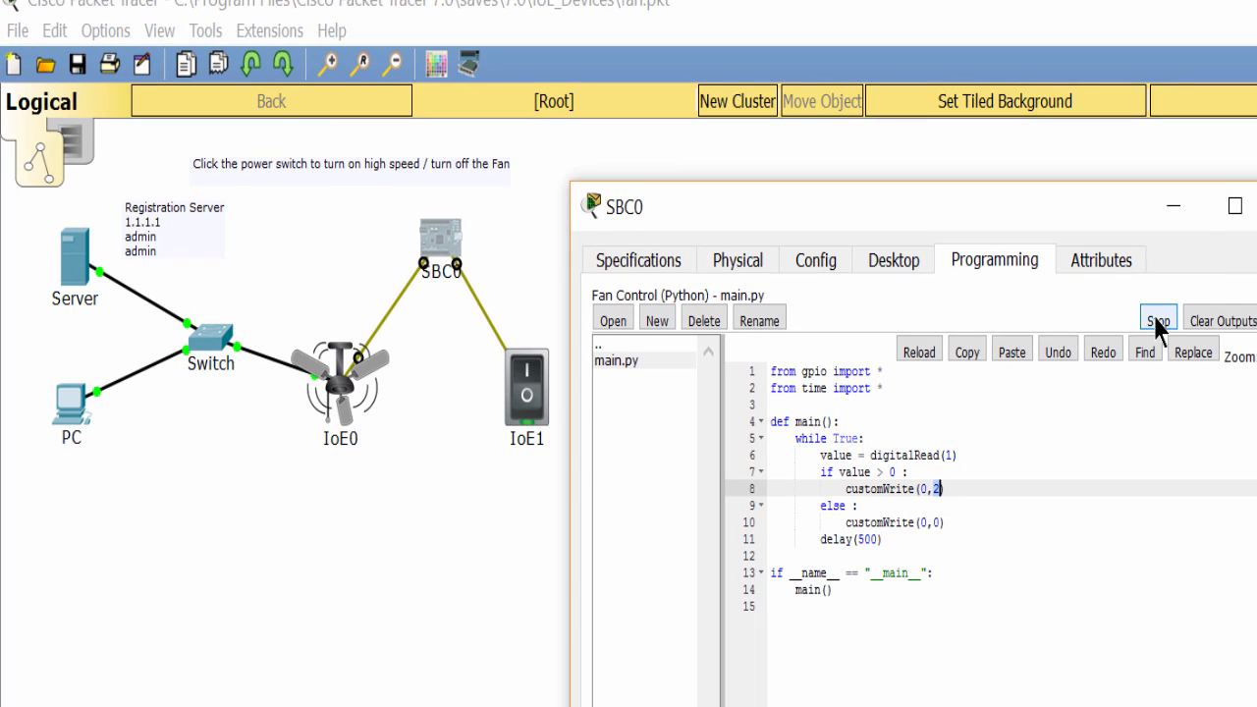
{"action": "left_click", "coordinate": [1159, 320]}
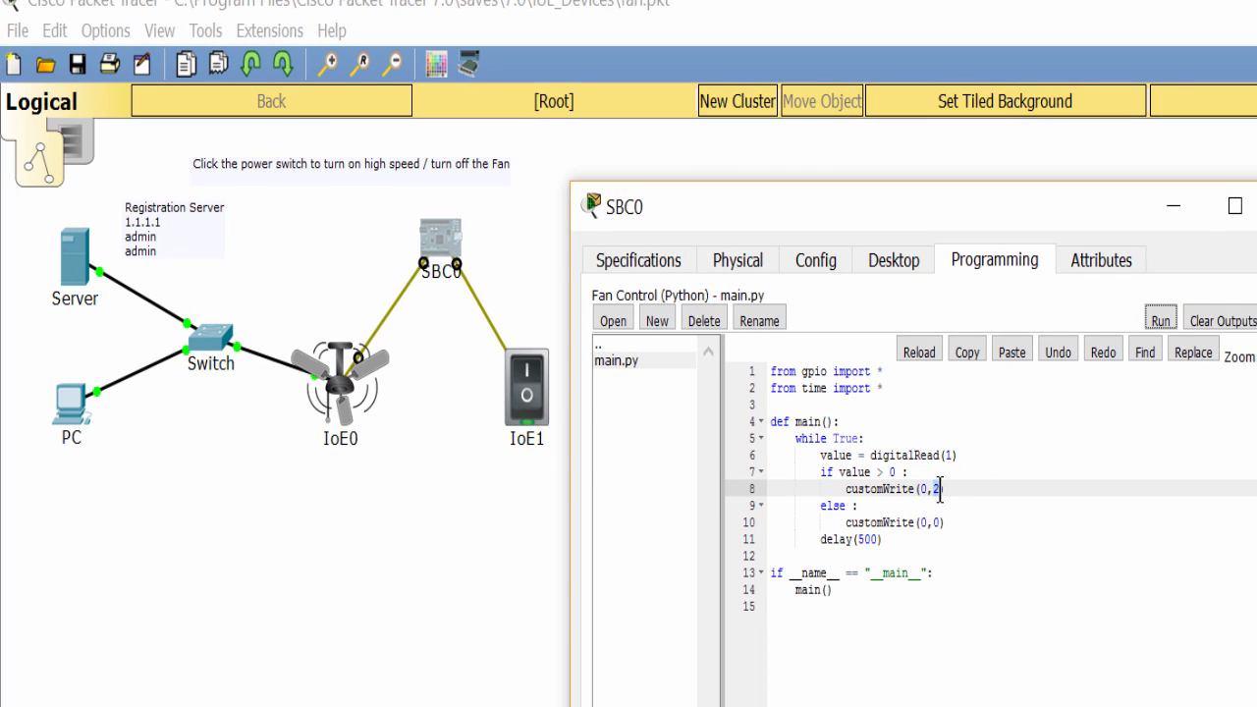
{"action": "key", "text": "Backspace"}
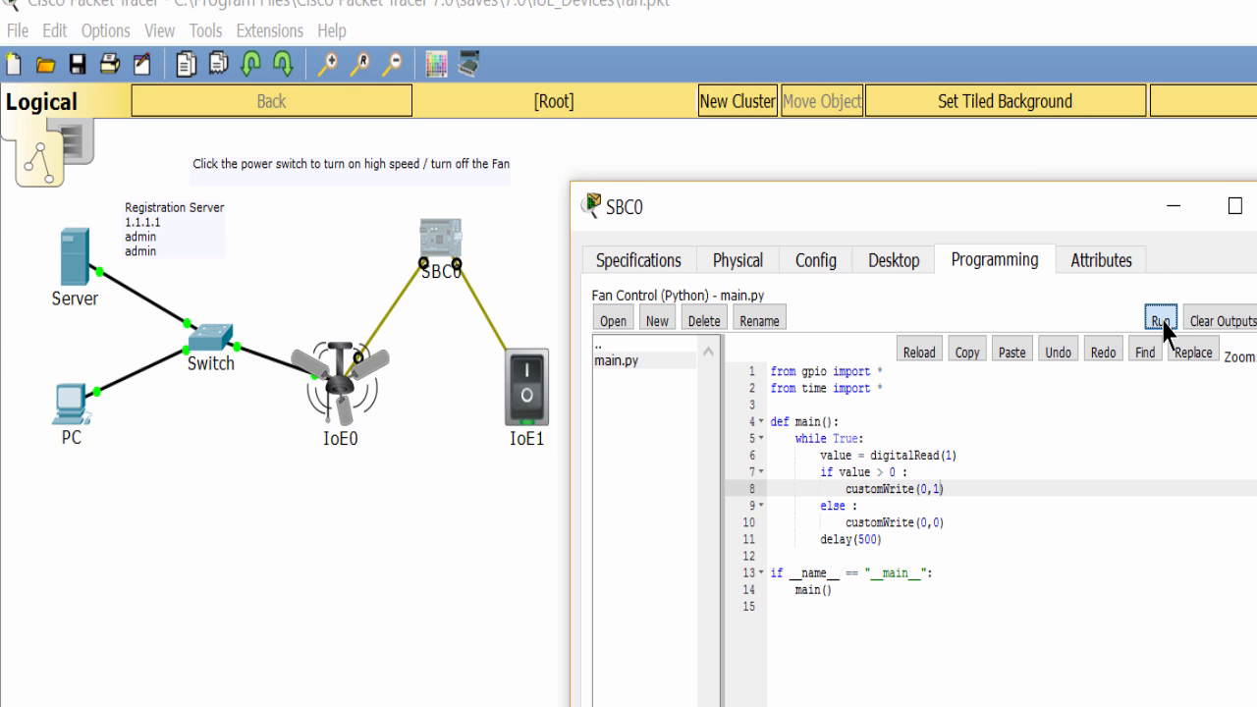
{"action": "mouse_move", "coordinate": [888, 352]}
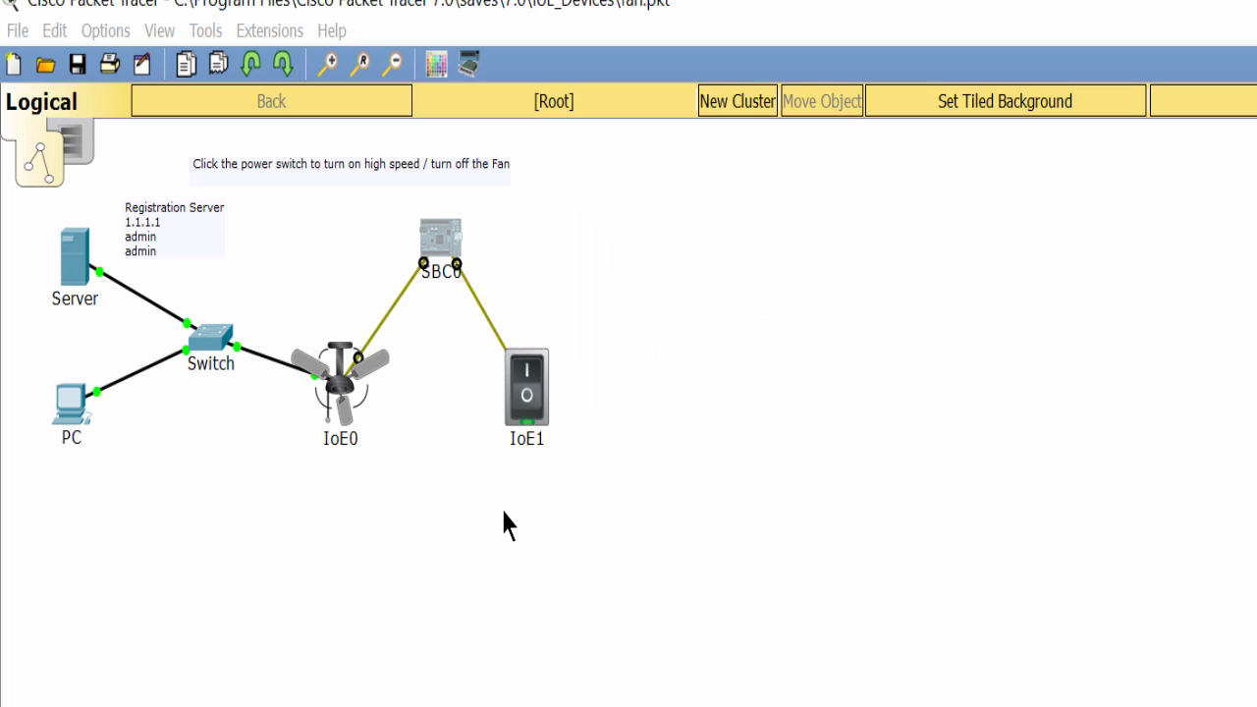
{"action": "left_click", "coordinate": [526, 385]}
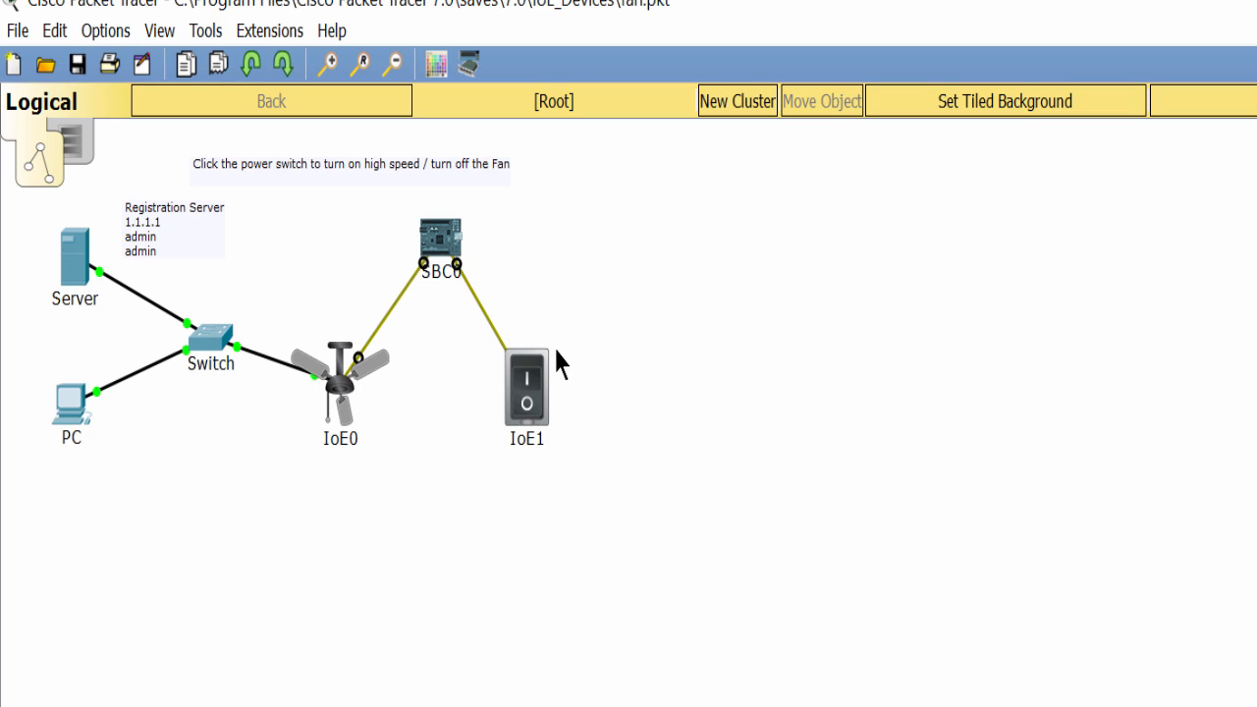
{"action": "left_click", "coordinate": [527, 385]}
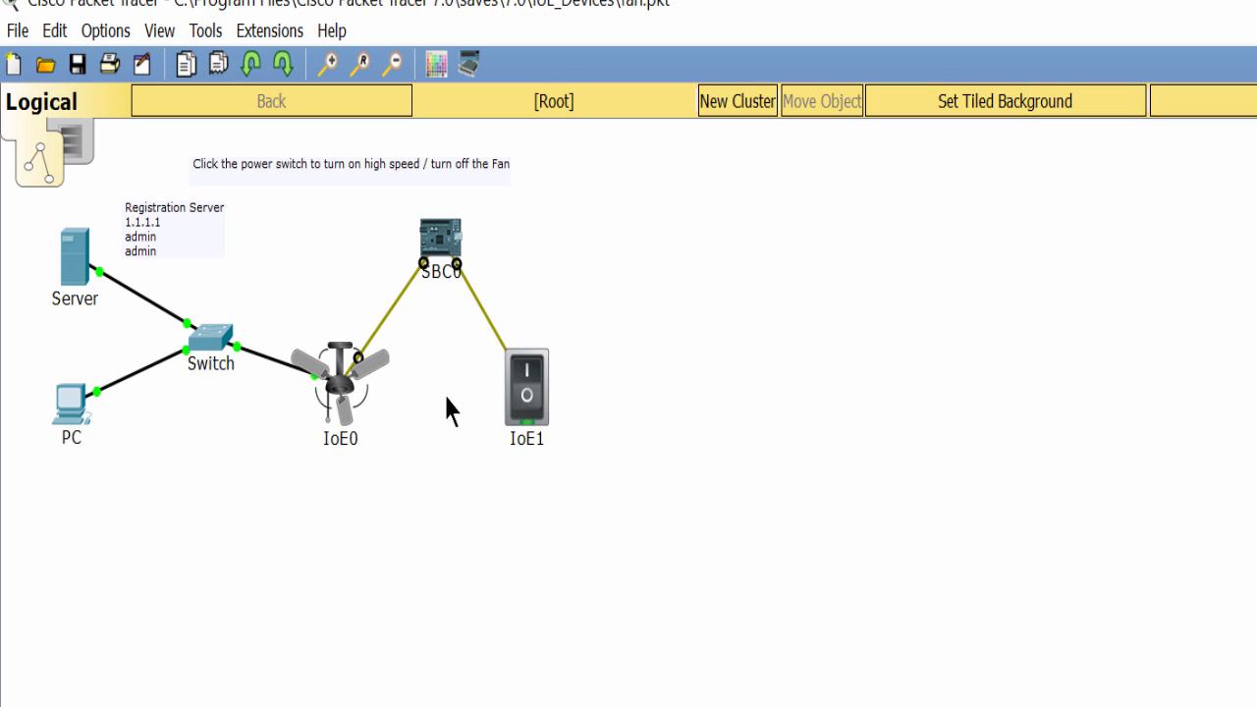